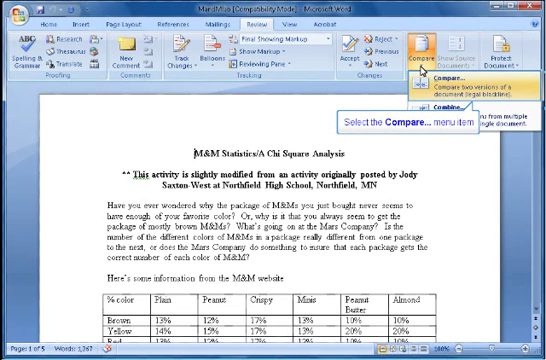
mouse_move(445, 105)
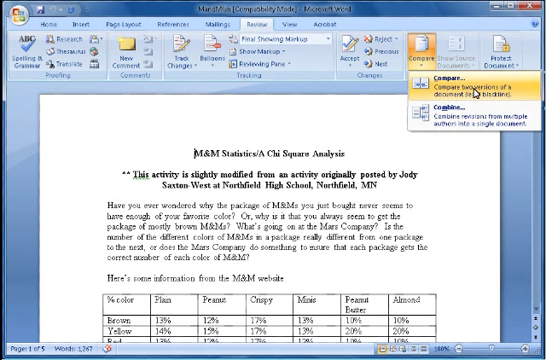
Open Compare Documents from the Review tab's Compare menu.
left_click(457, 79)
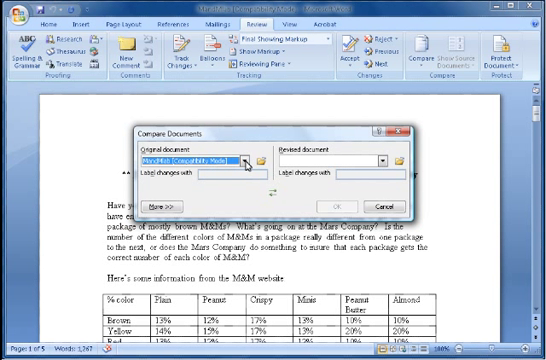
mouse_move(401, 161)
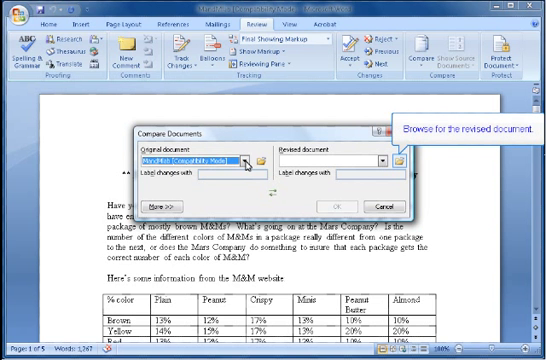
mouse_move(338, 167)
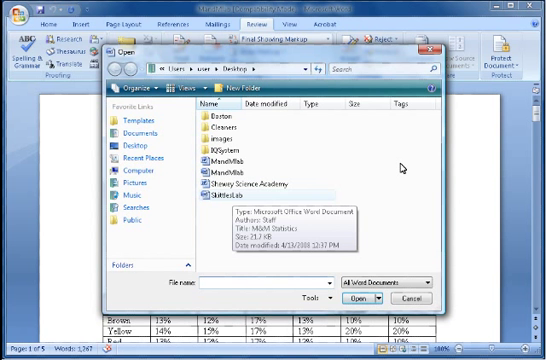
Browse for SkittlesLab as the revised document.
left_click(225, 199)
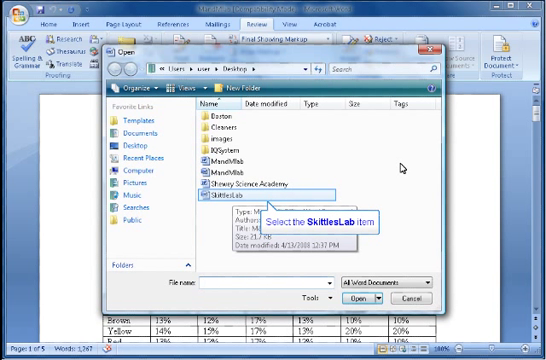
mouse_move(236, 188)
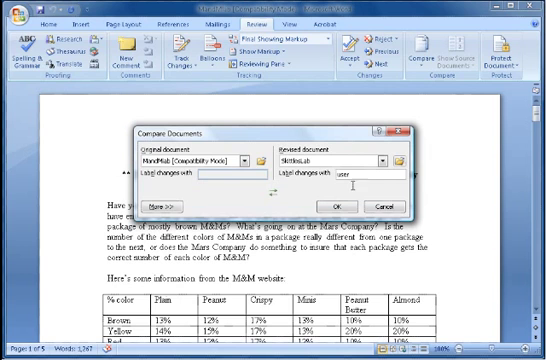
Label the revised document's changes with the name 'Steve'.
triple_click(346, 183)
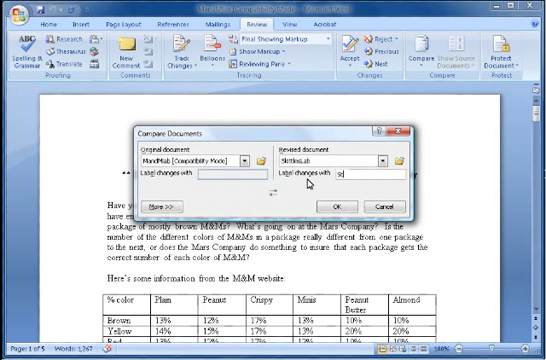
type("Steve")
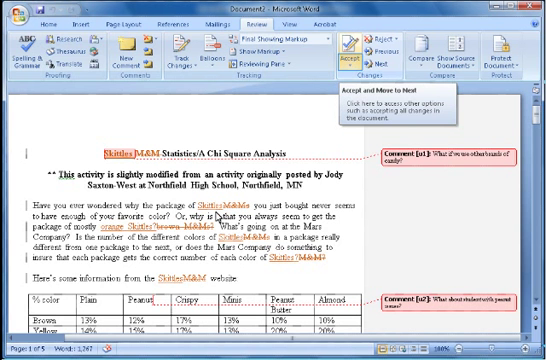
Open the accept options for the comparison's tracked changes.
left_click(357, 63)
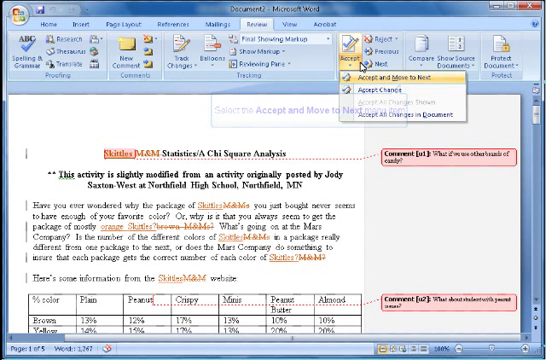
Accept the first change, move to the next, and accept that one too.
left_click(370, 73)
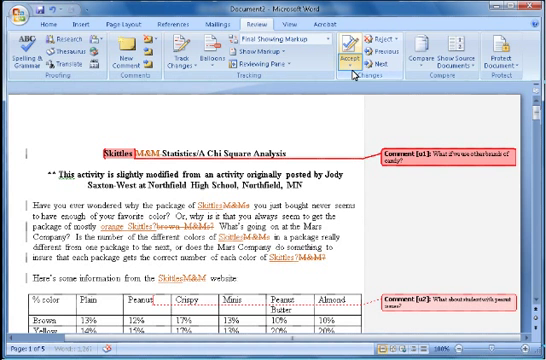
left_click(348, 45)
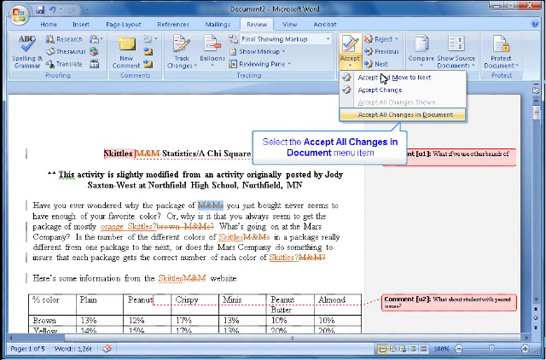
left_click(406, 115)
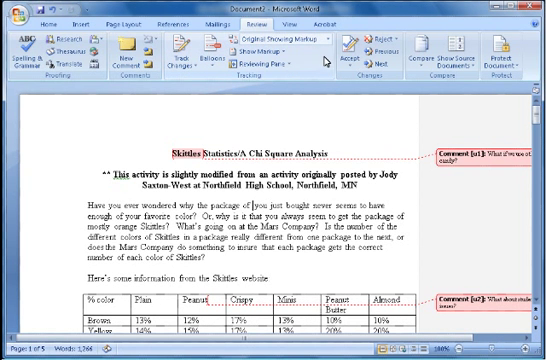
Switch Display for Review to Original to hide tracked markup.
left_click(300, 42)
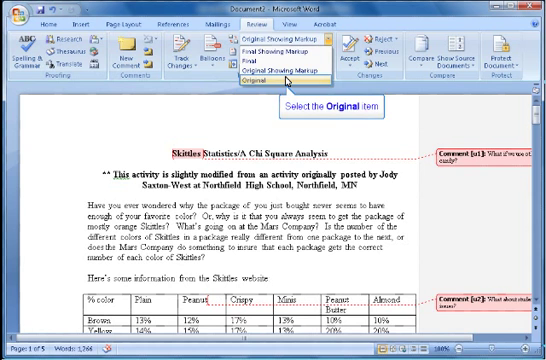
left_click(256, 88)
type("Merged")
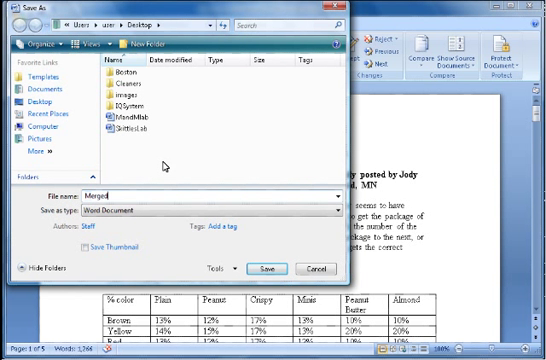
Save the accepted comparison document to the Desktop as 'Merged Lab'.
type("IA")
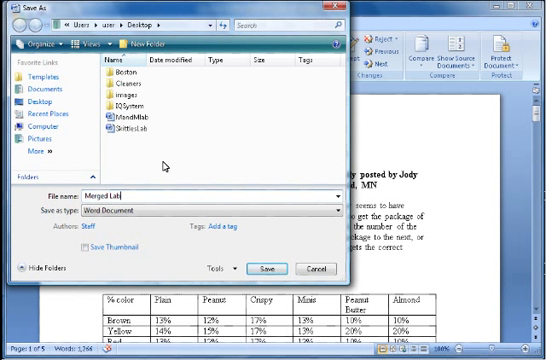
left_click(272, 268)
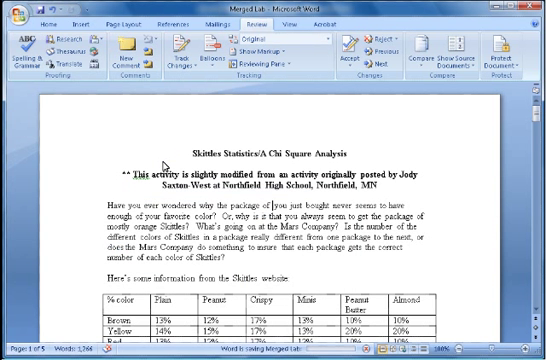